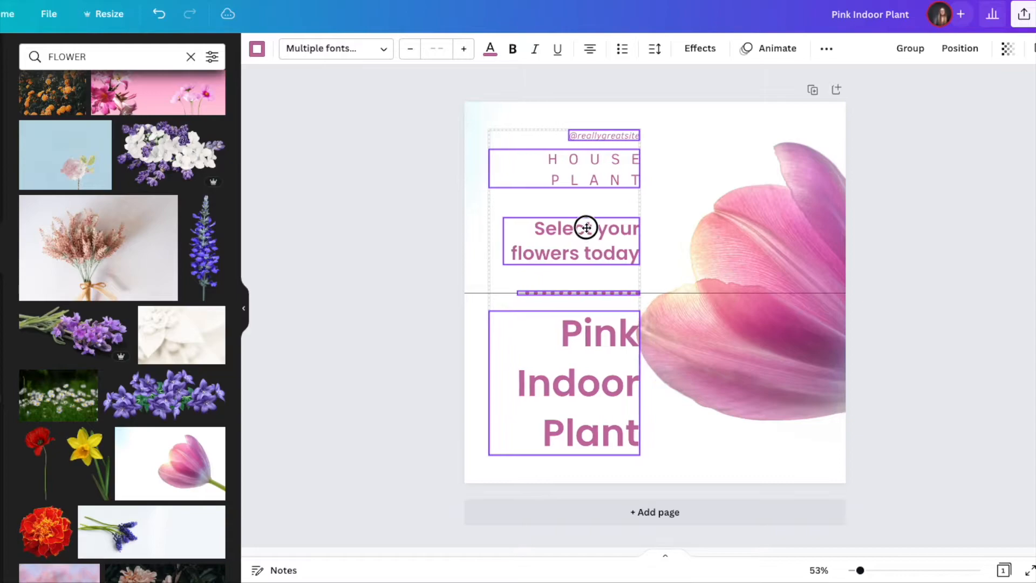
- Group the House Plant, Select your flowers today and Pink Indoor Plant texts with the dotted line
{"action": "left_click", "coordinate": [447, 394]}
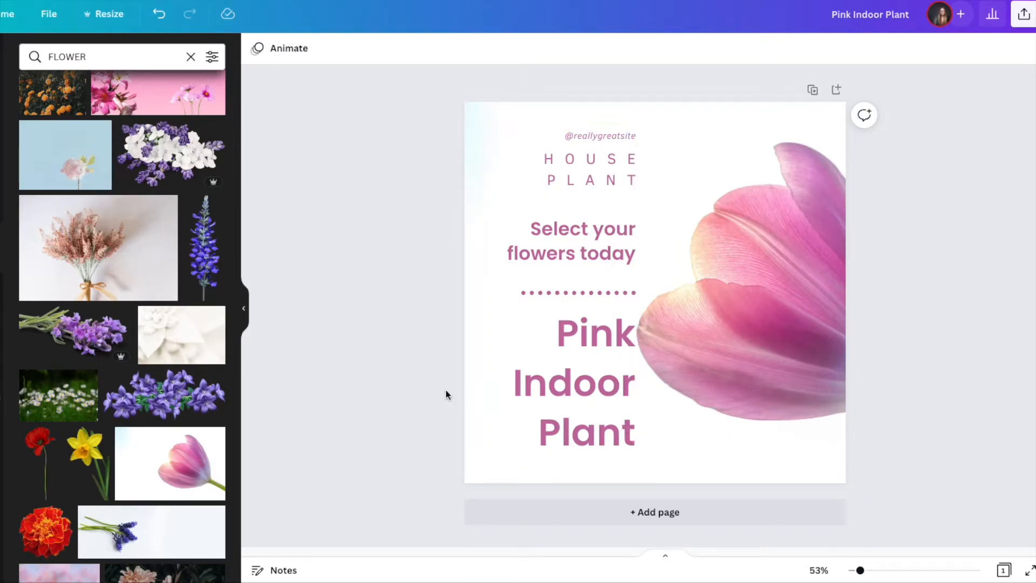
- Shrink the whole text group from its top-left corner so it sits smaller in the lower left
{"action": "left_click", "coordinate": [573, 381]}
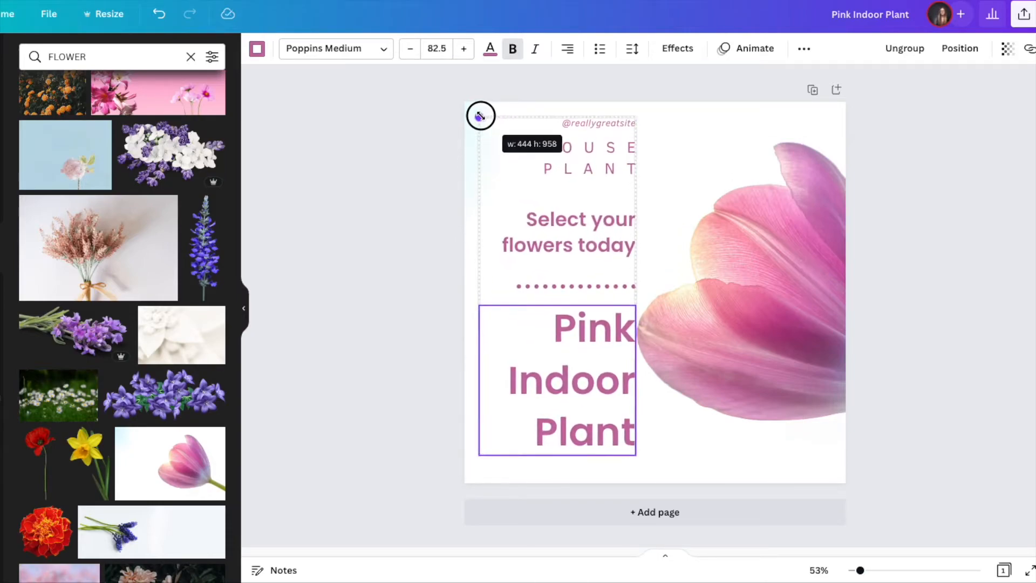
{"action": "left_click_drag", "start_coordinate": [481, 116], "coordinate": [538, 228]}
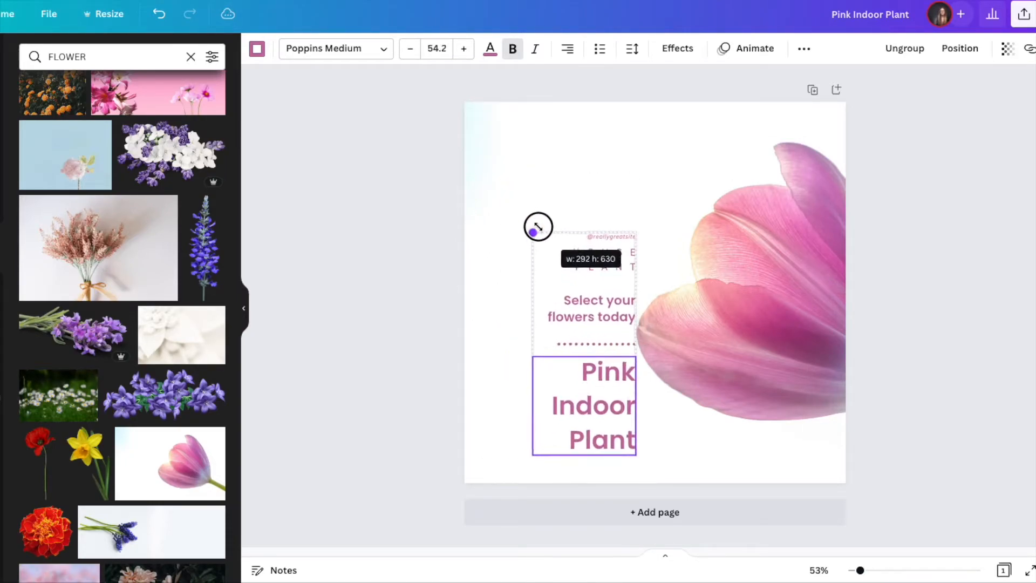
{"action": "left_click_drag", "start_coordinate": [537, 226], "coordinate": [537, 254]}
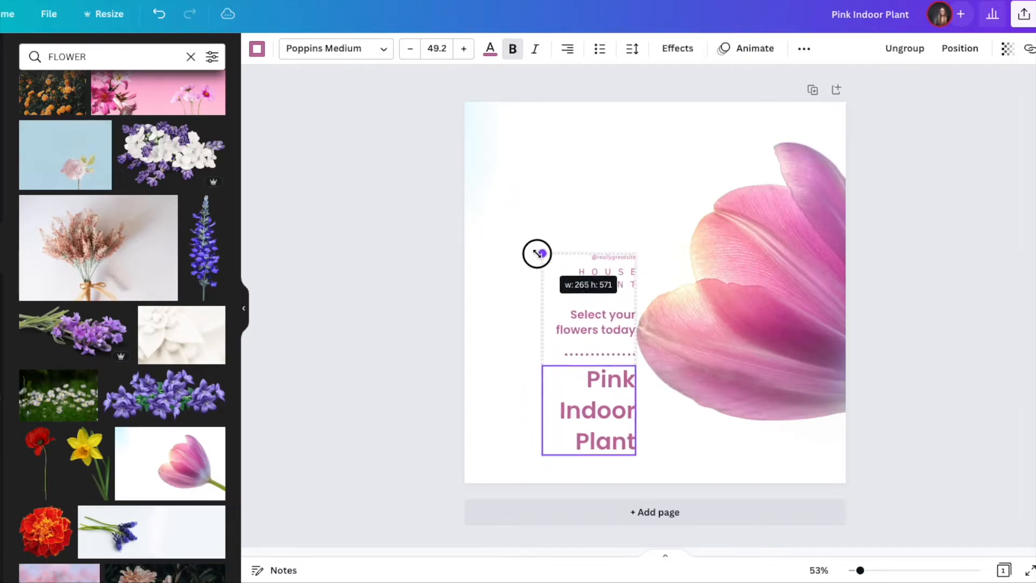